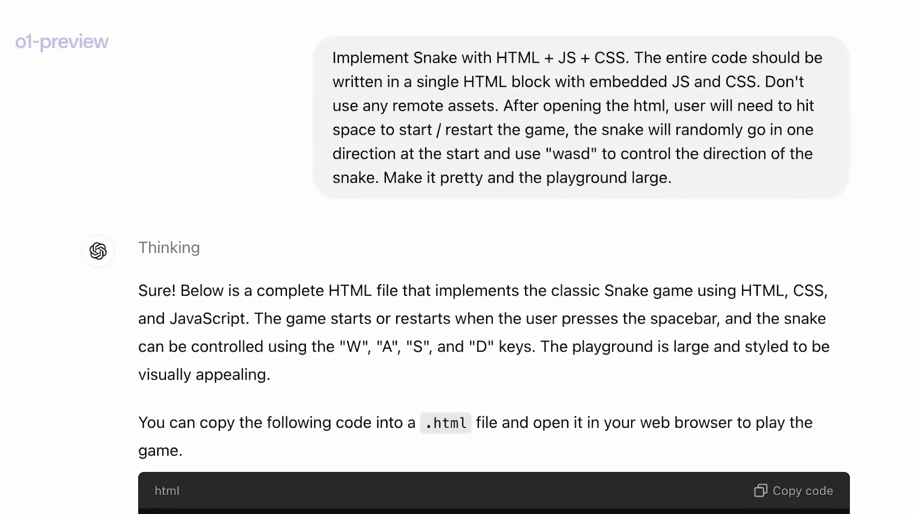
{"action": "scroll", "scroll_direction": "down", "scroll_amount": 3}
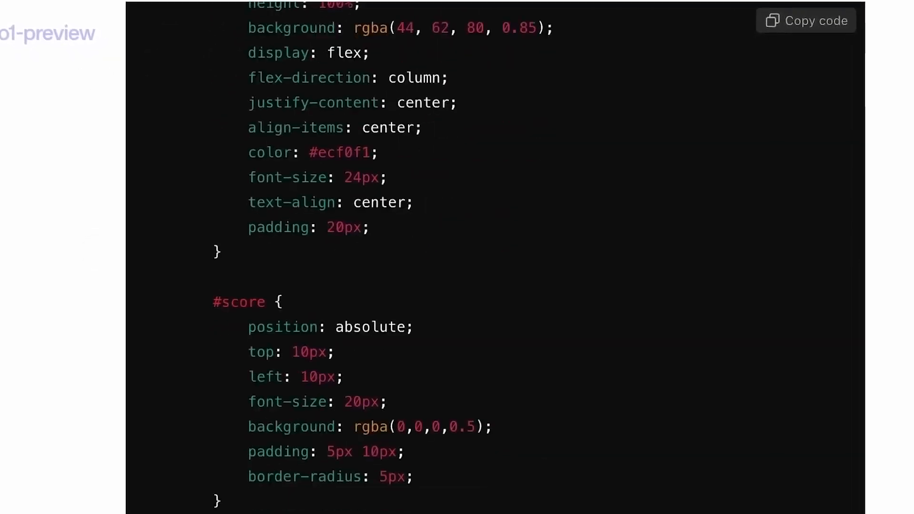